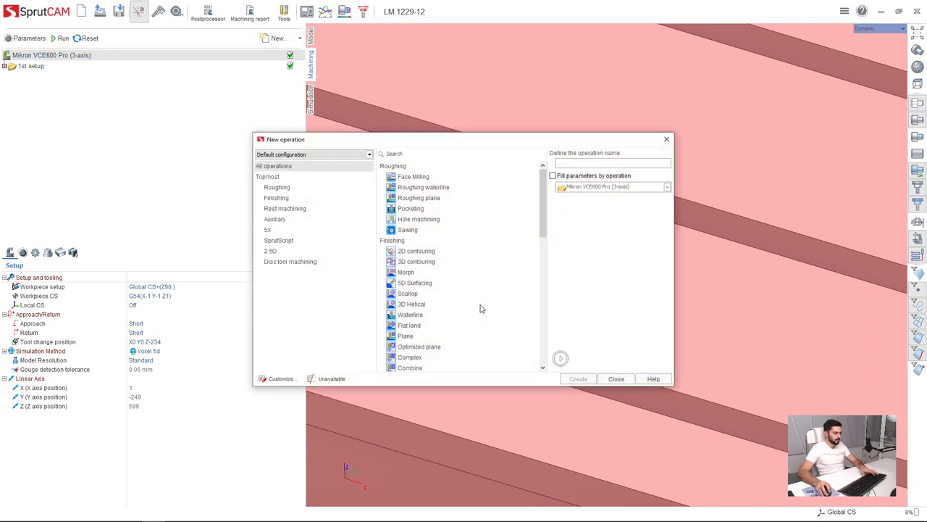
Step: Create a new Auxiliary Group operation as the second setup
{"action": "left_click", "coordinate": [406, 335]}
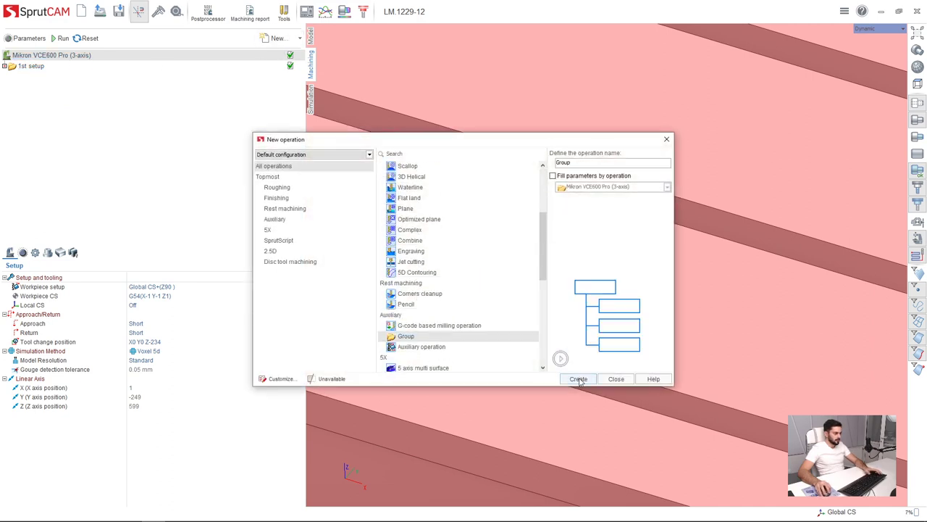
{"action": "left_click", "coordinate": [578, 378]}
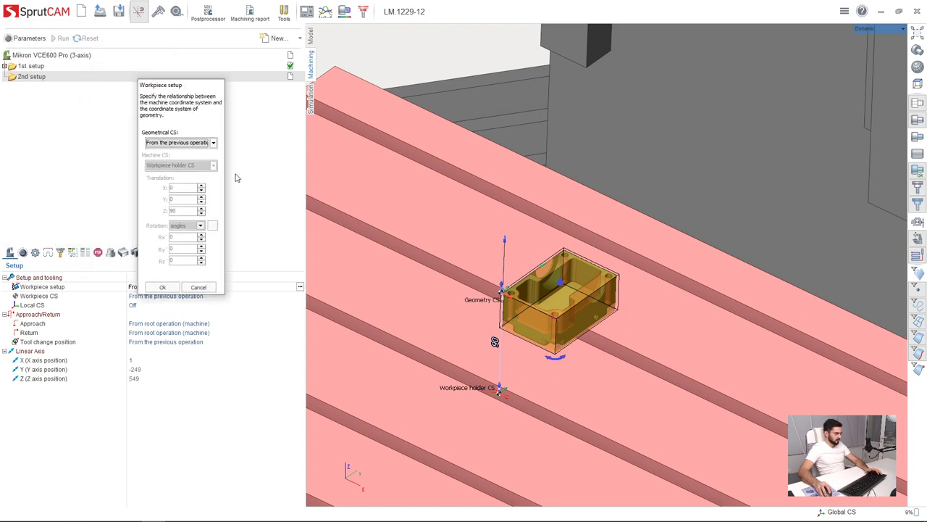
Step: Set the workpiece setup to Global CS with Rx 180 and confirm
{"action": "left_click", "coordinate": [213, 142]}
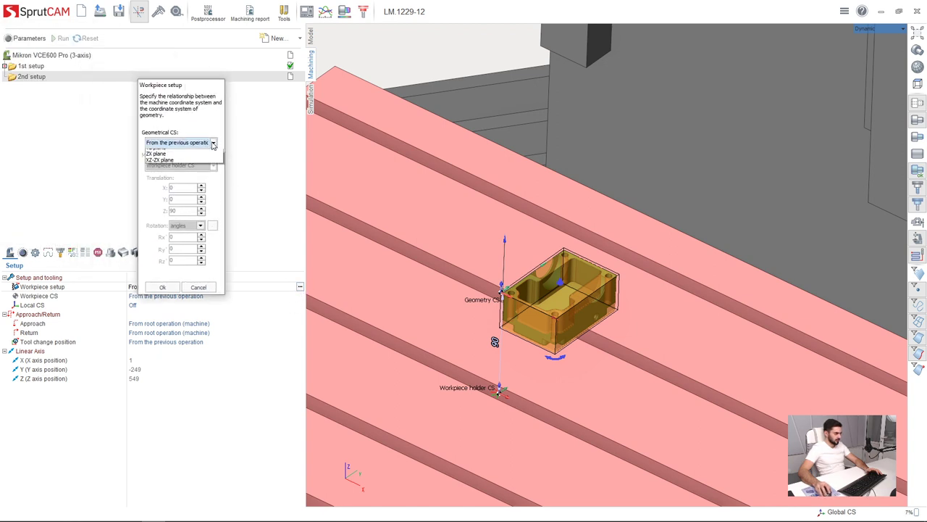
{"action": "left_click", "coordinate": [178, 142]}
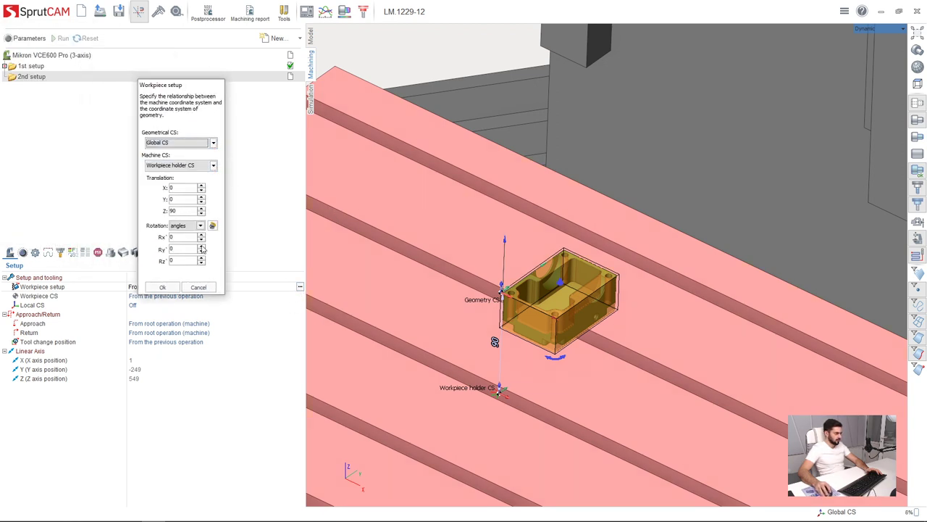
{"action": "type", "text": "180"}
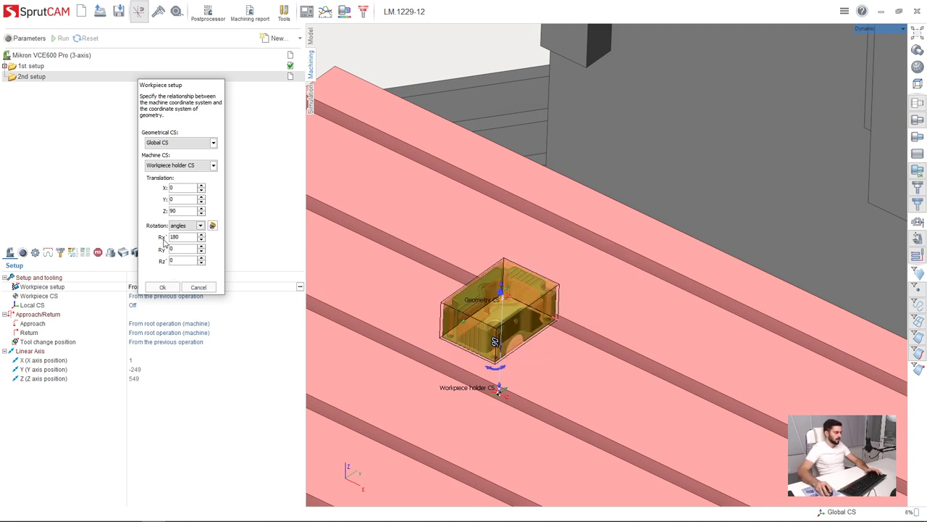
{"action": "left_click", "coordinate": [162, 287]}
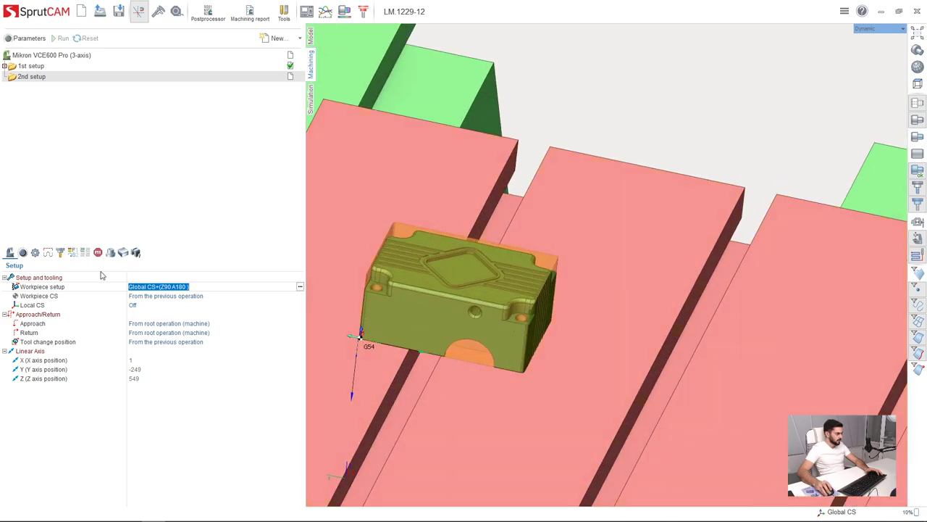
Step: Set the workpiece CS mode to Select (global coordinates) with LCS number 55
{"action": "left_click", "coordinate": [291, 295]}
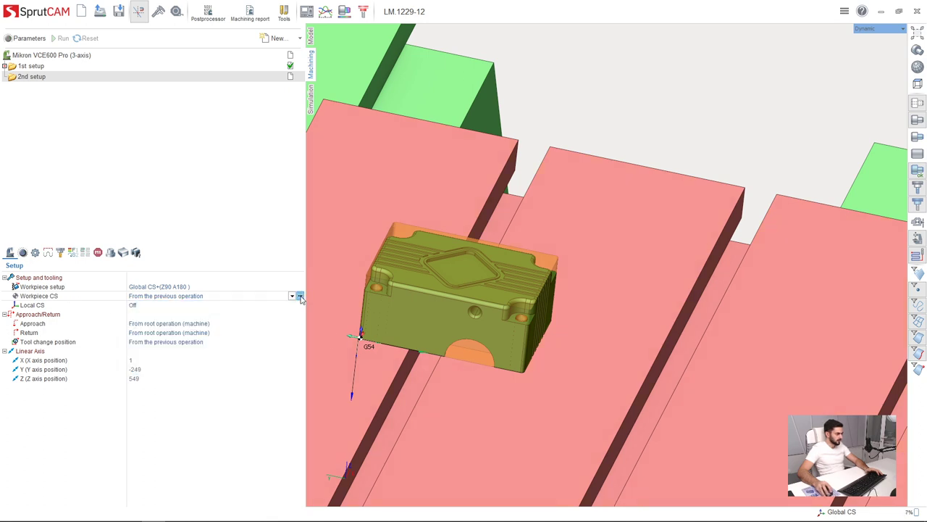
{"action": "left_click", "coordinate": [300, 296]}
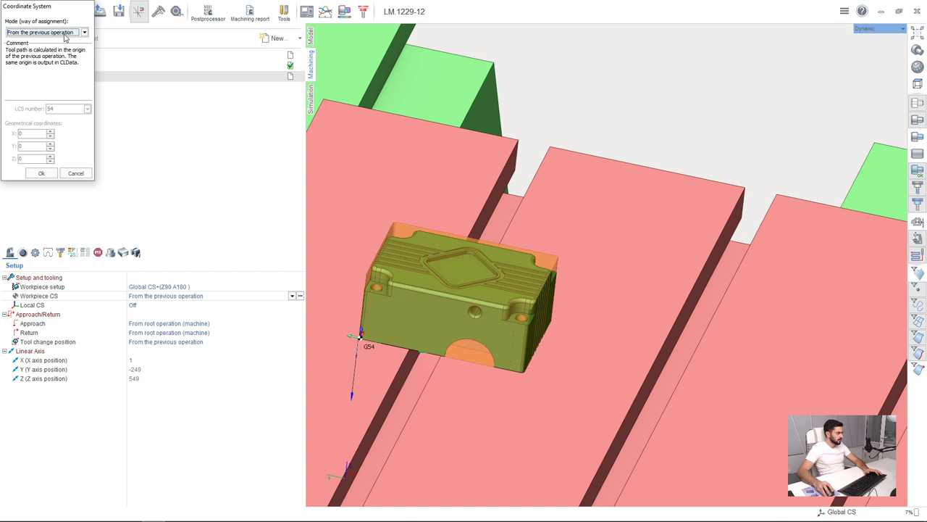
{"action": "left_click", "coordinate": [43, 31]}
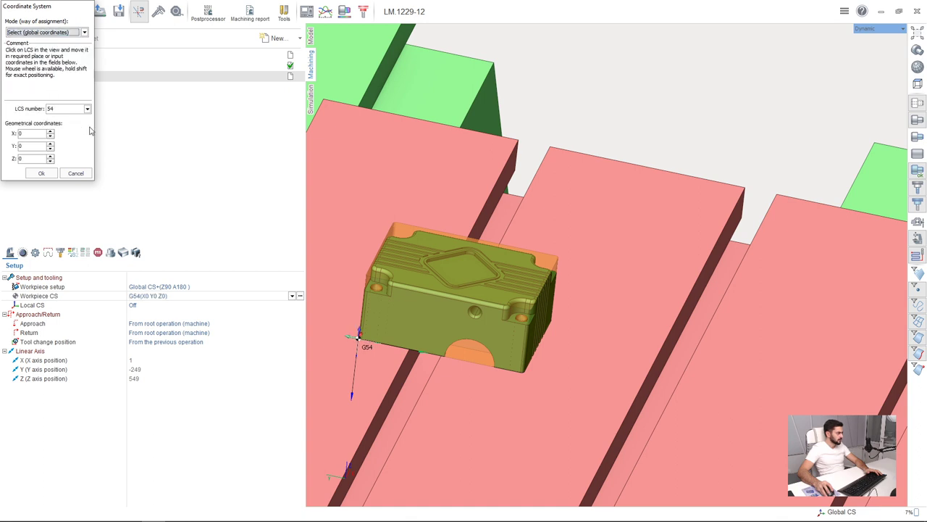
{"action": "left_click", "coordinate": [87, 108]}
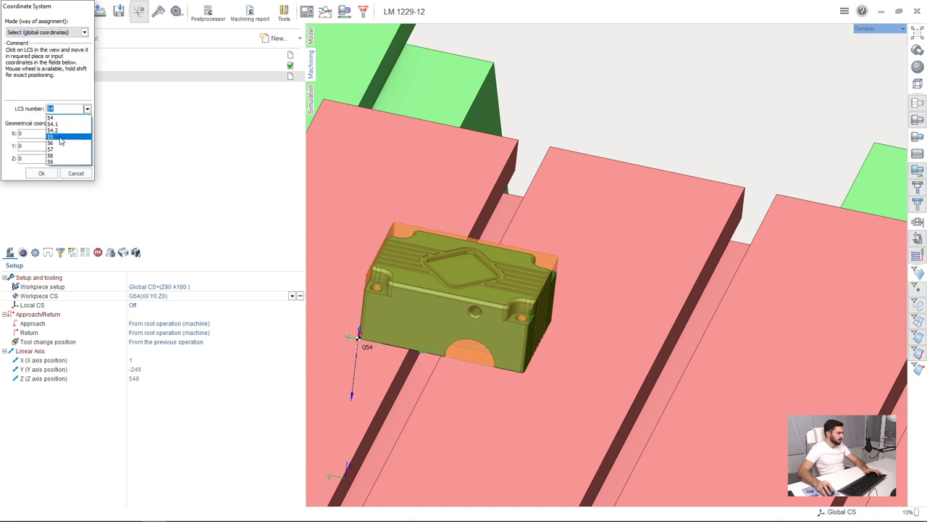
{"action": "left_click", "coordinate": [54, 136]}
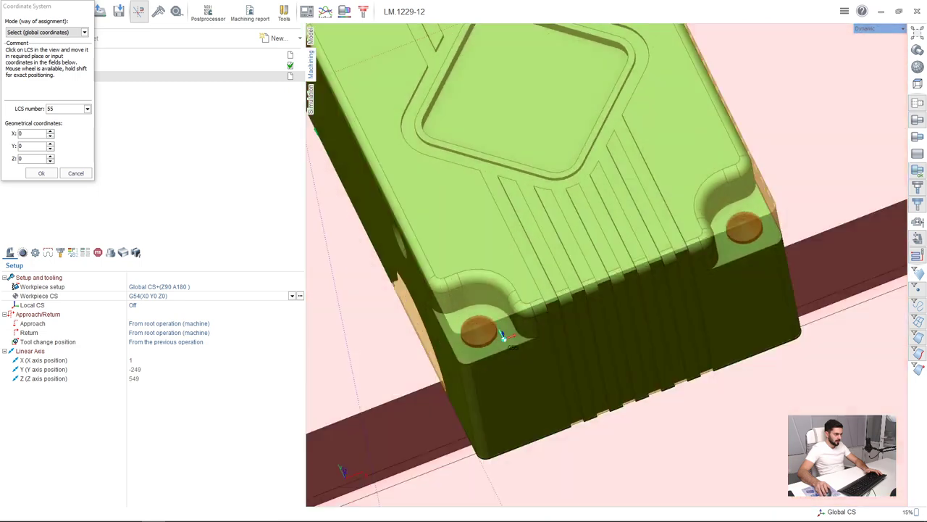
Step: Pick the part corner as the G55 origin at X0, Y73, Z-31 and confirm
{"action": "left_click", "coordinate": [475, 333]}
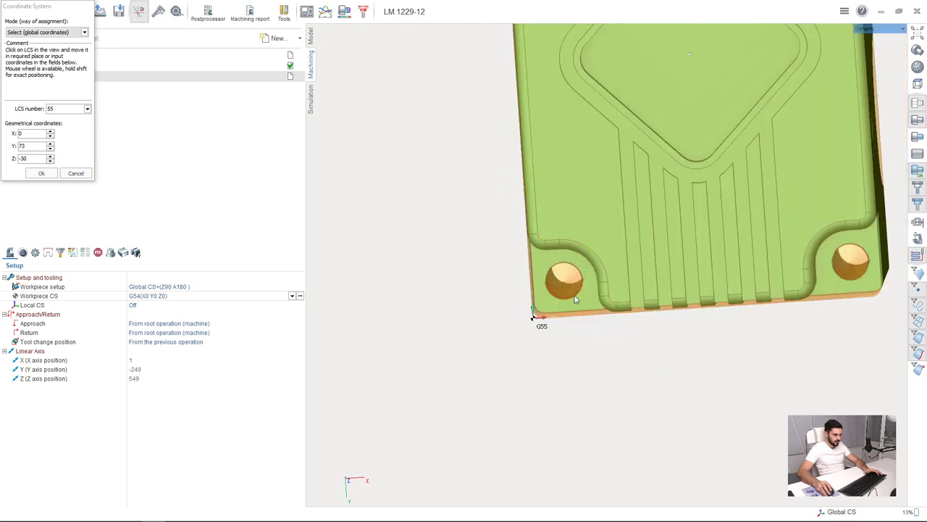
{"action": "scroll", "scroll_direction": "down", "scroll_amount": 3}
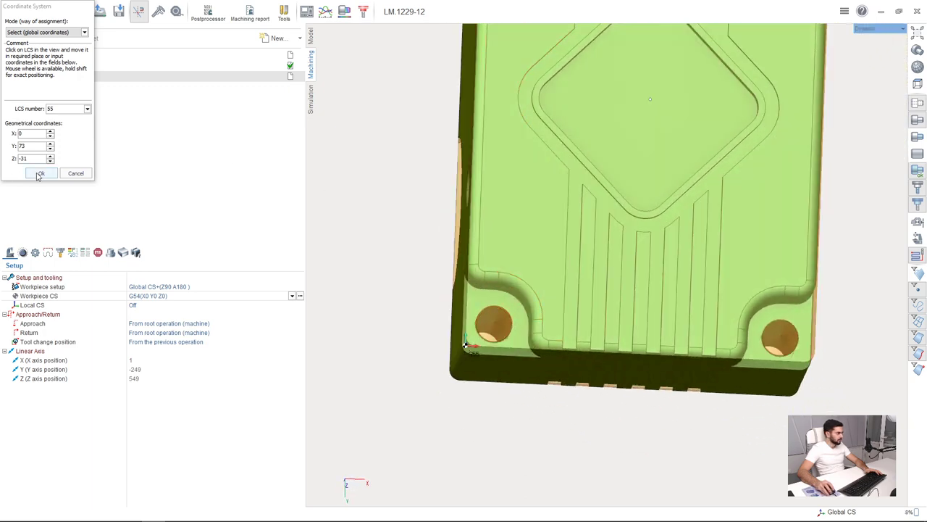
{"action": "left_click", "coordinate": [41, 173]}
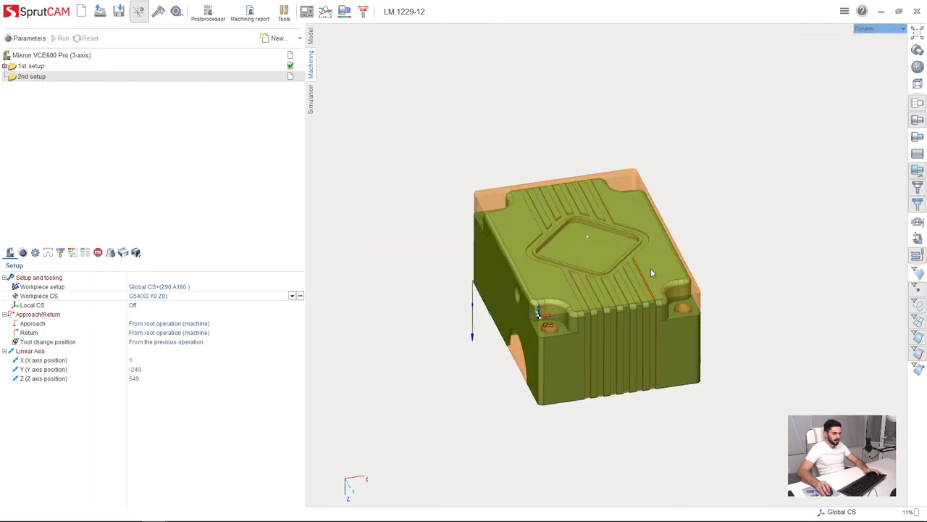